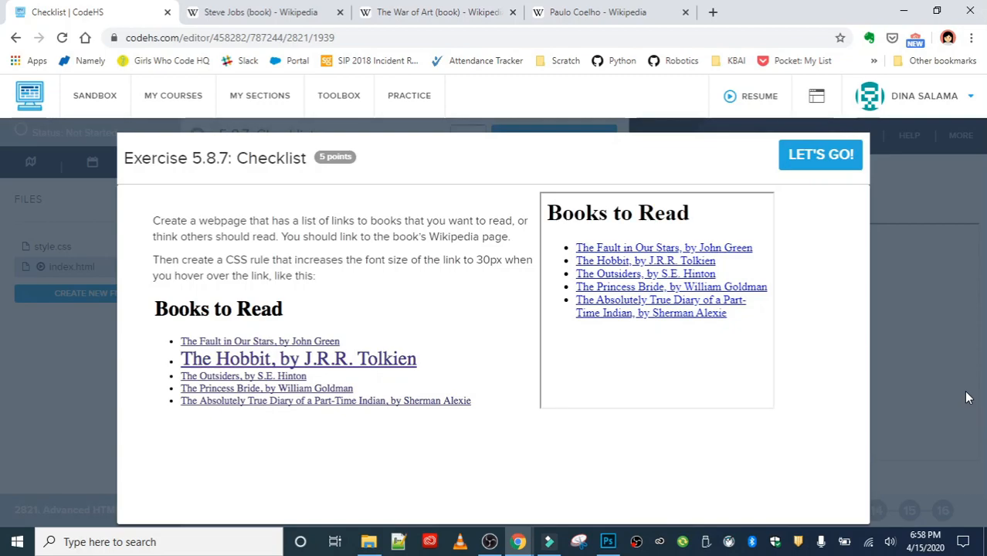
mouse_move(341, 369)
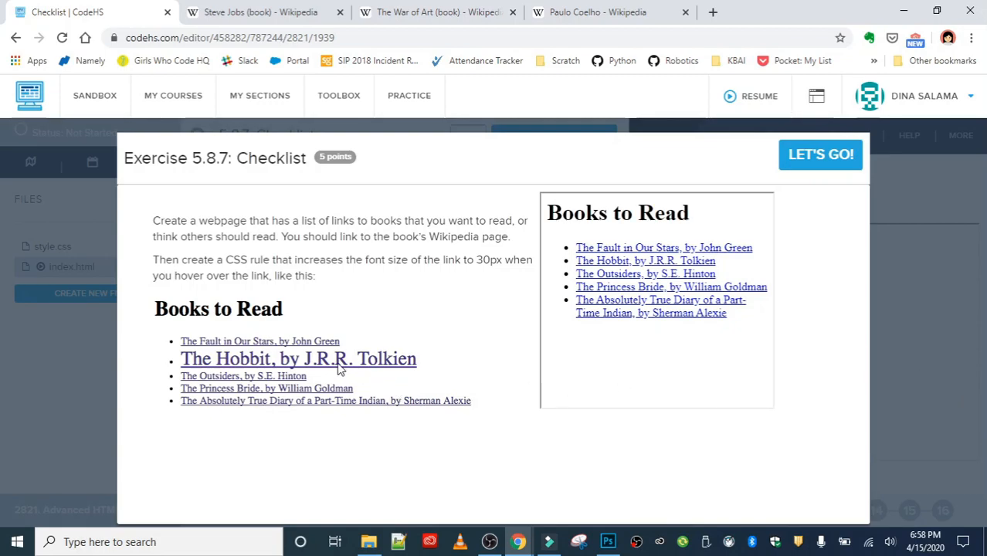
mouse_move(293, 363)
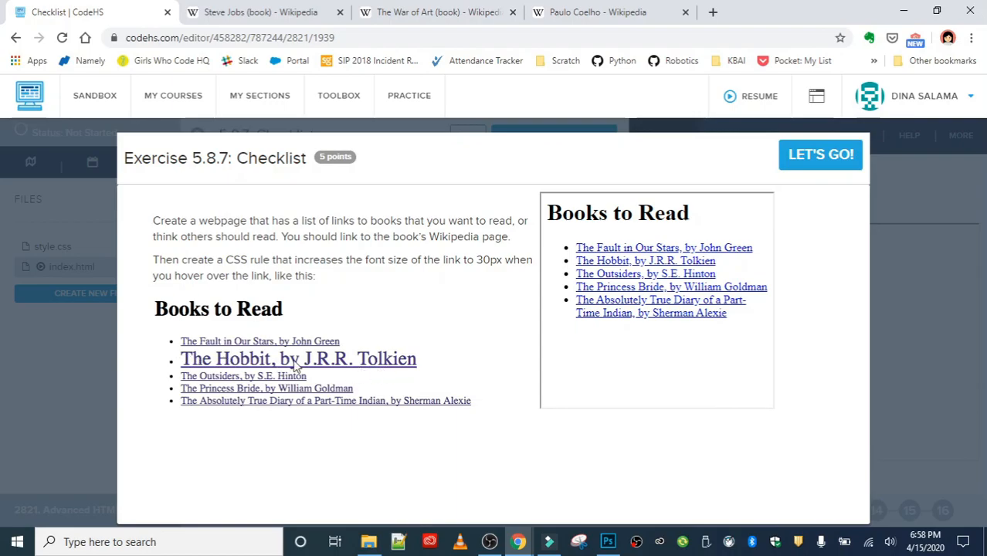
mouse_move(671, 292)
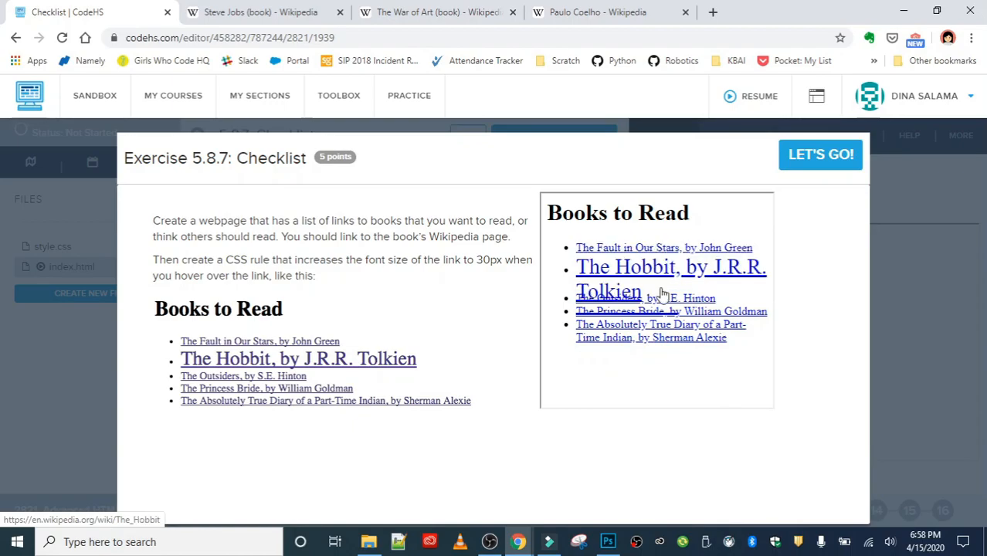
mouse_move(656, 309)
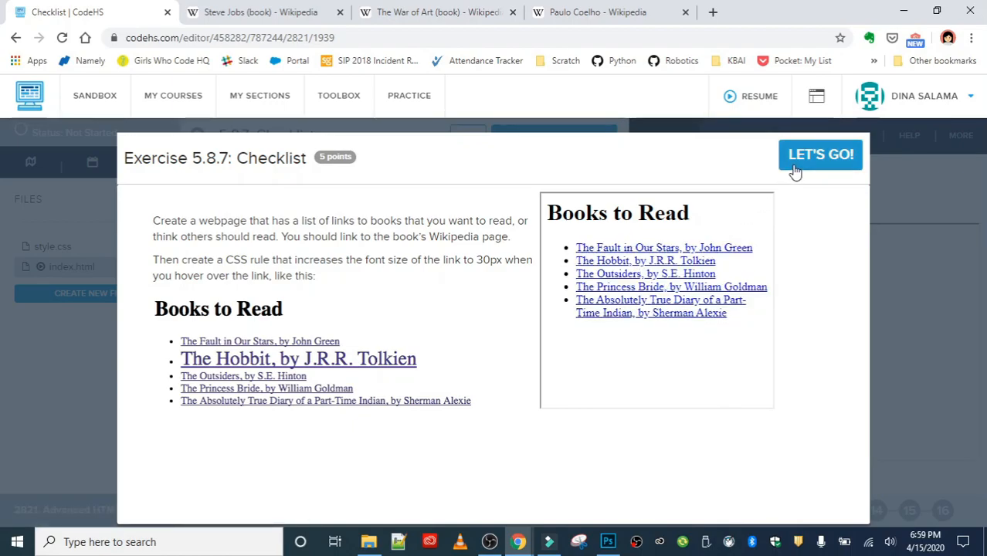
Start the exercise and show its instructions beside the Books to Read starter HTML.
click(820, 154)
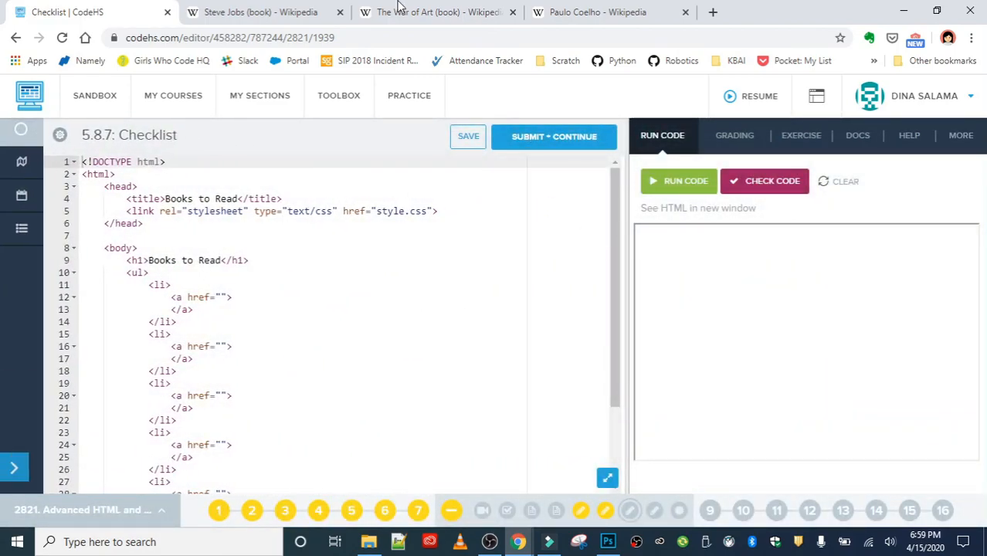
mouse_move(682, 12)
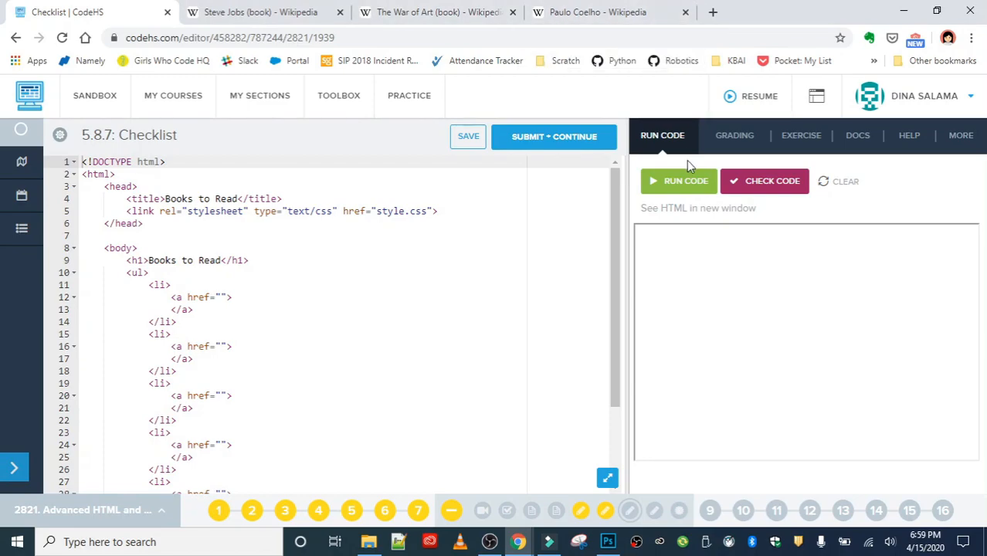
mouse_move(547, 213)
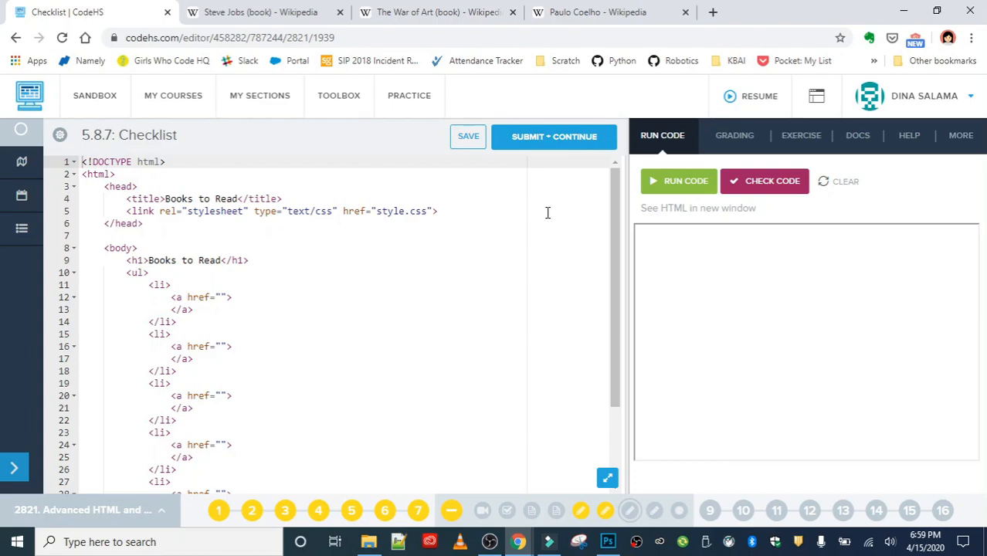
scroll(down, 3)
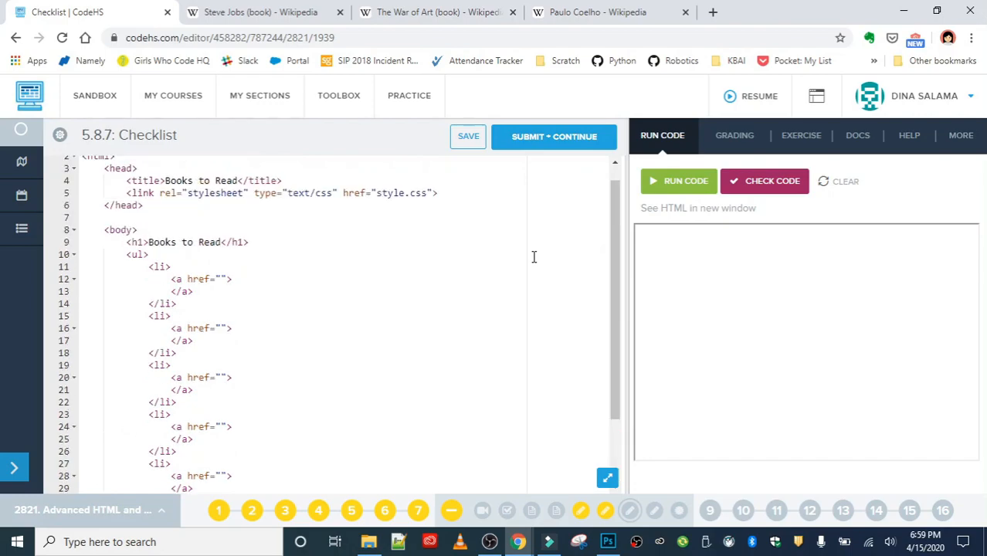
click(800, 136)
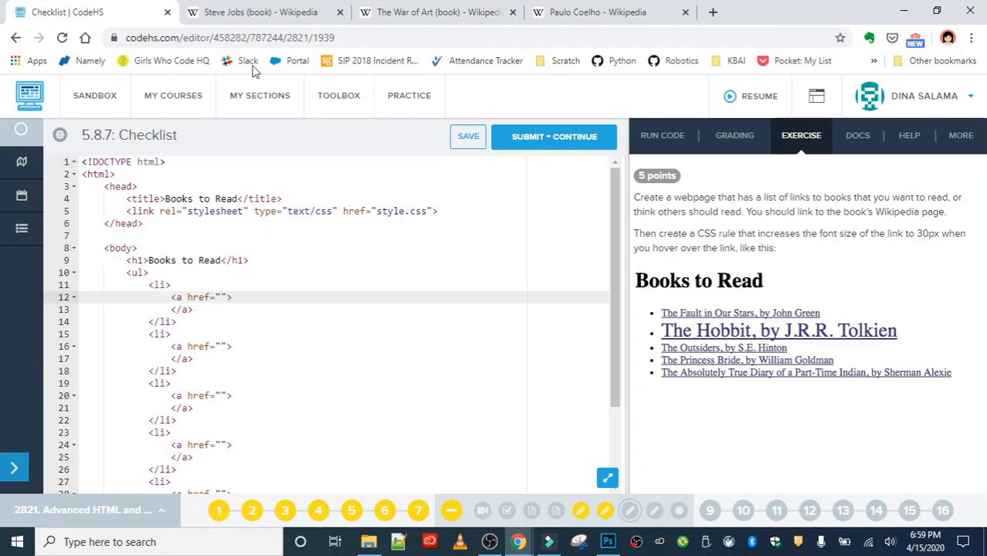
click(260, 12)
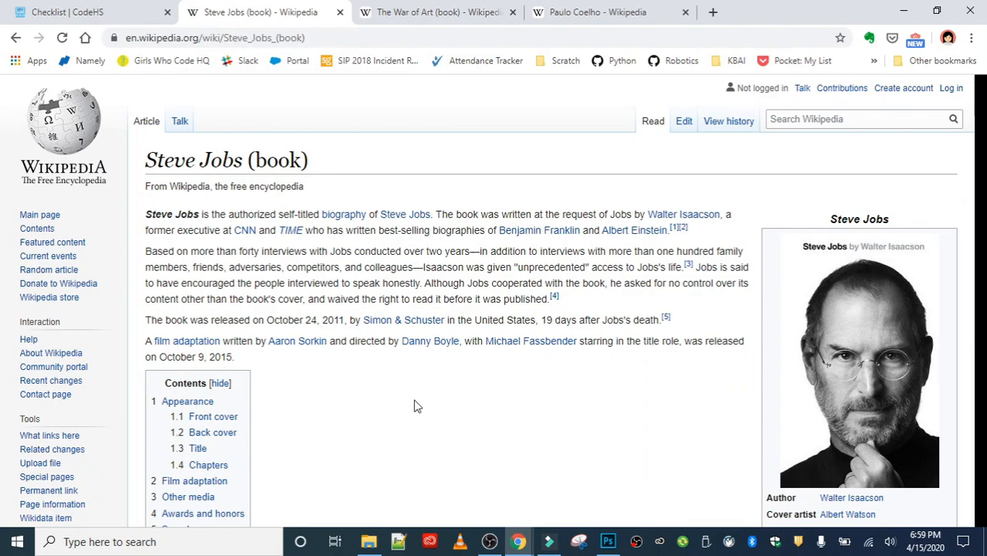
mouse_move(435, 423)
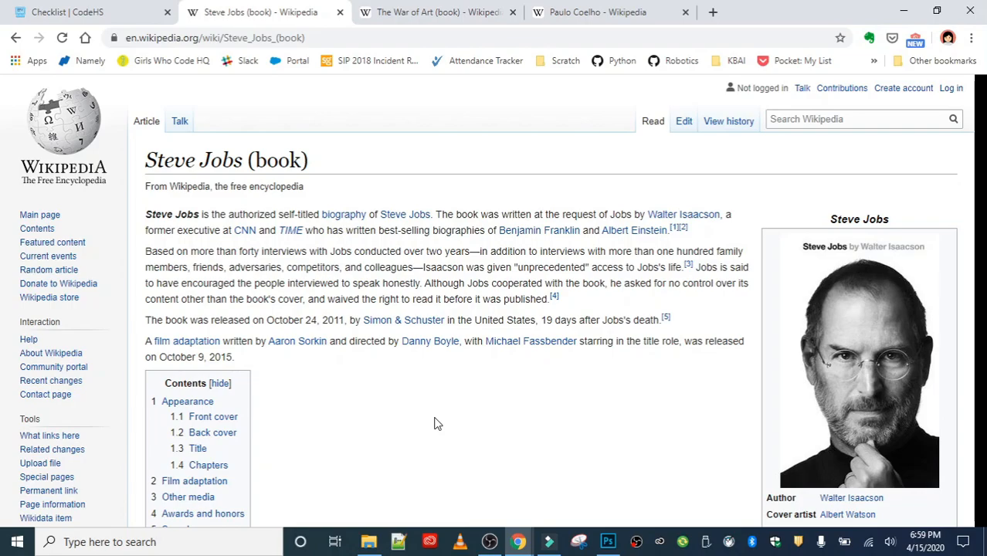
mouse_move(346, 94)
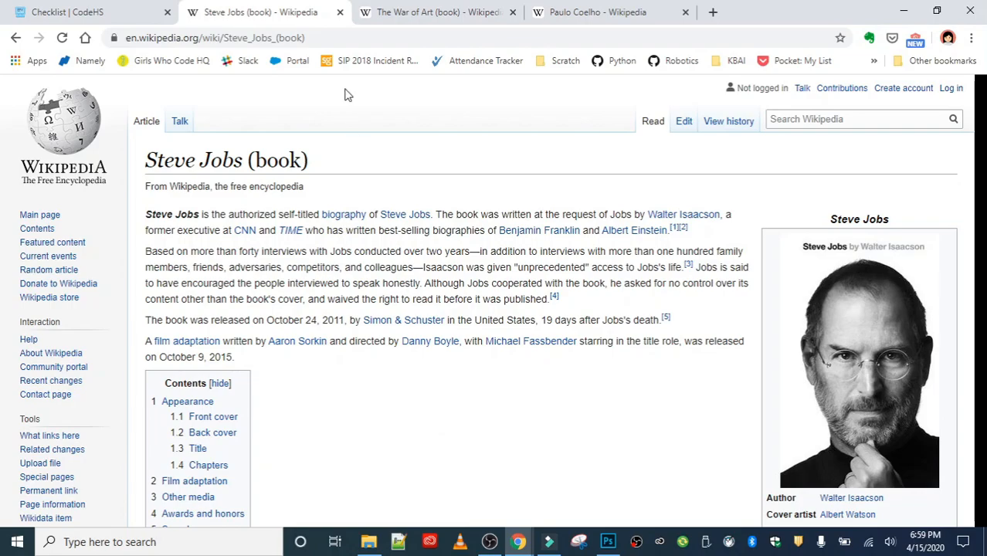
click(213, 37)
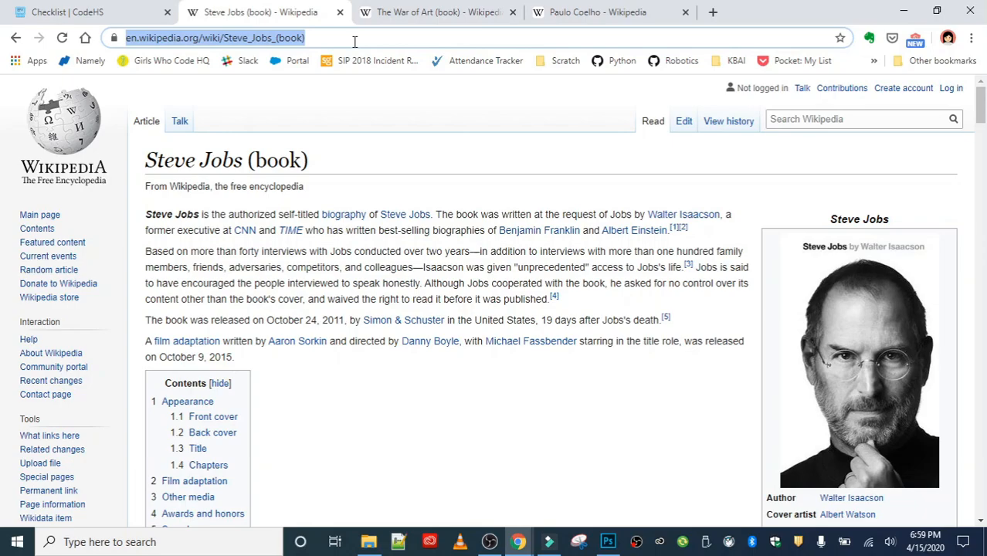
mouse_move(65, 12)
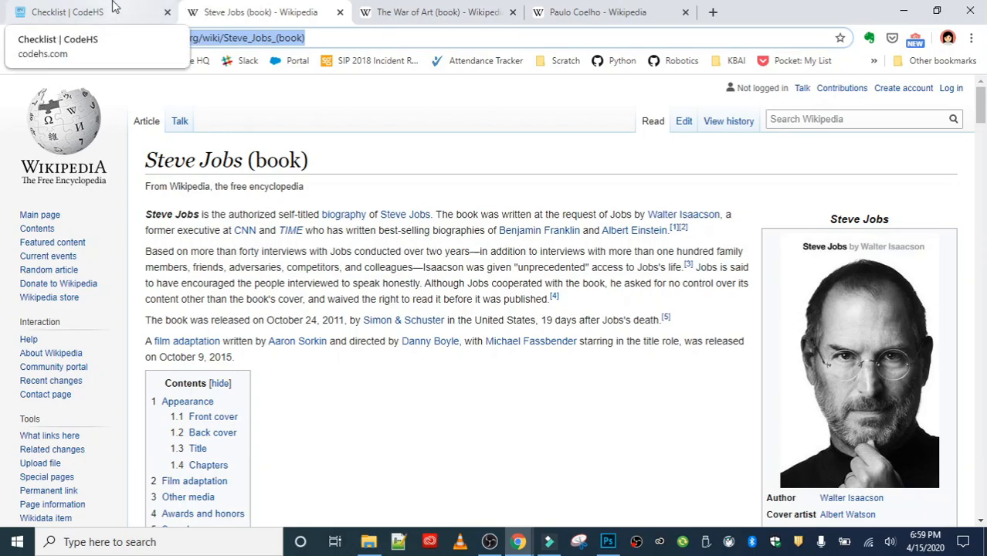
click(68, 13)
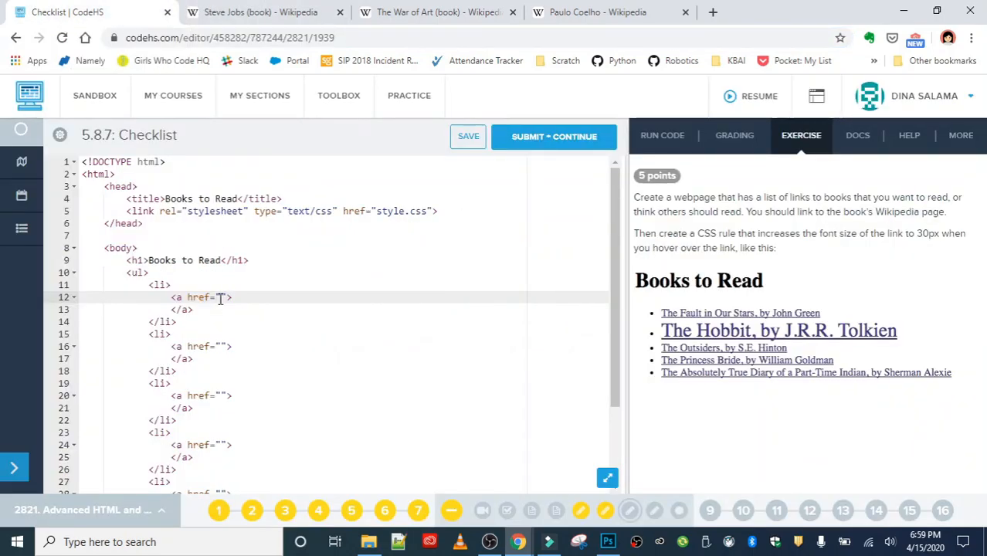
text(https://en.wikipedia.org/wiki/Steve_Jobs_(book))
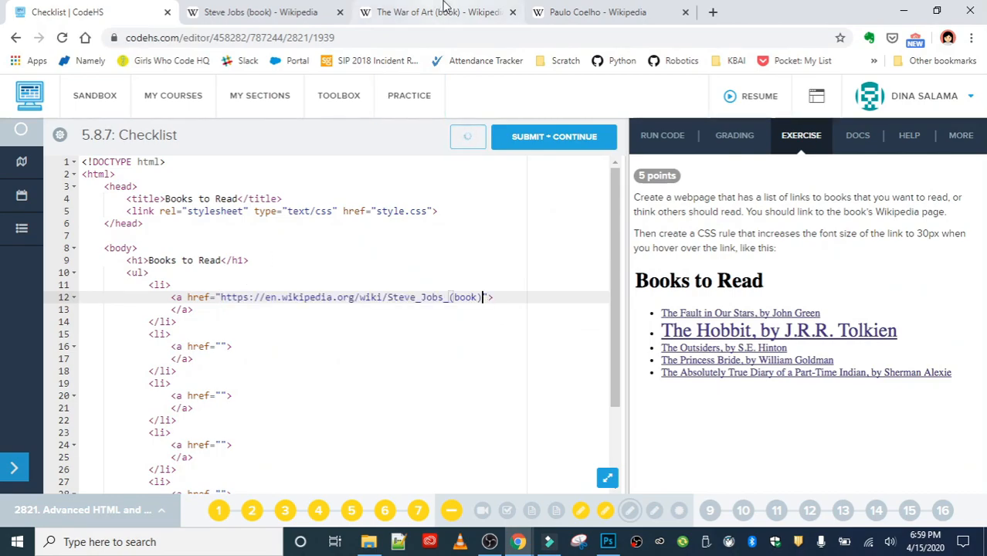
click(433, 13)
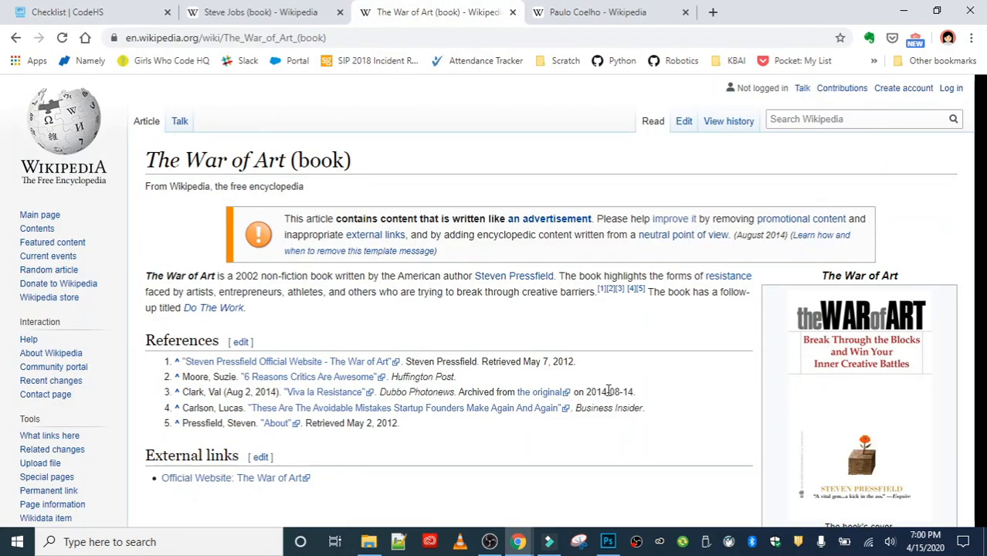
mouse_move(757, 405)
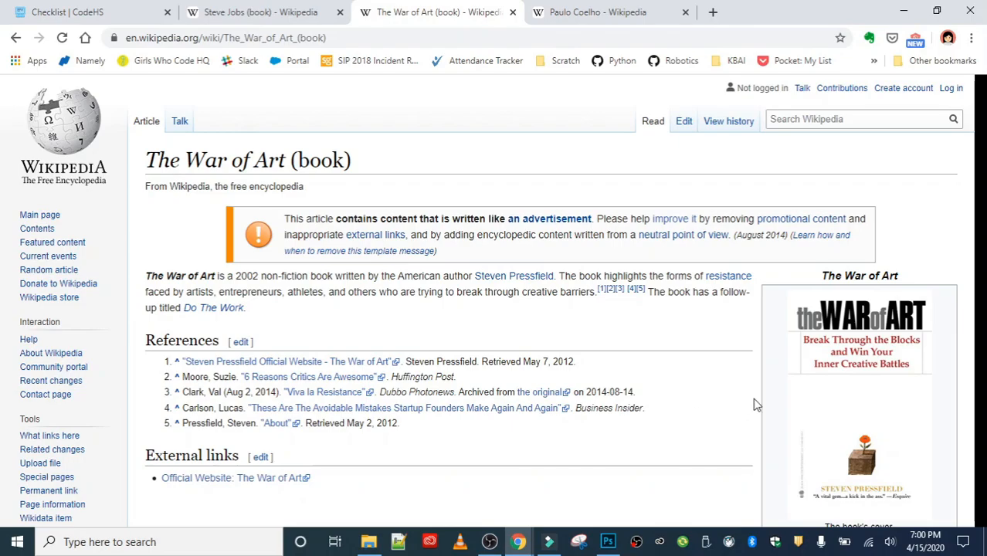
mouse_move(754, 405)
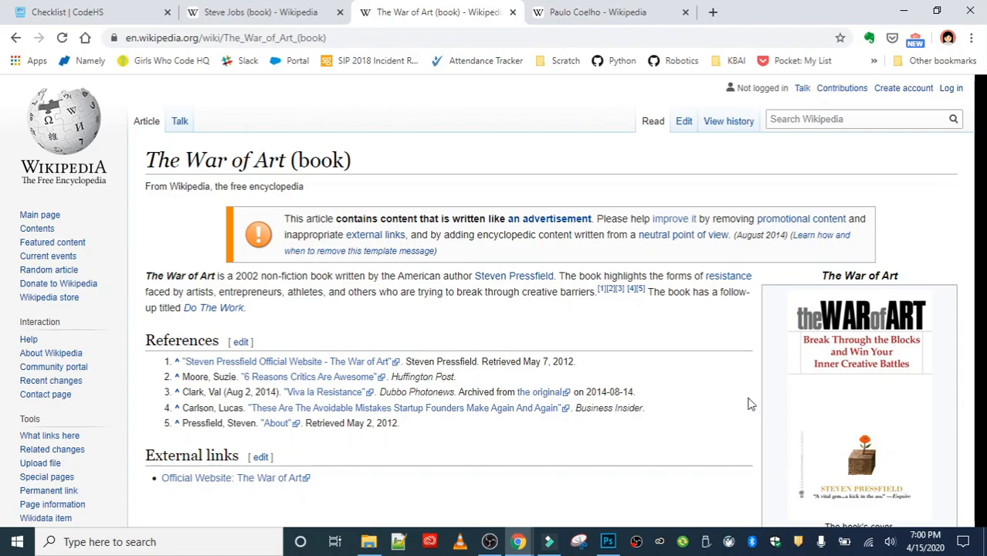
mouse_move(915, 396)
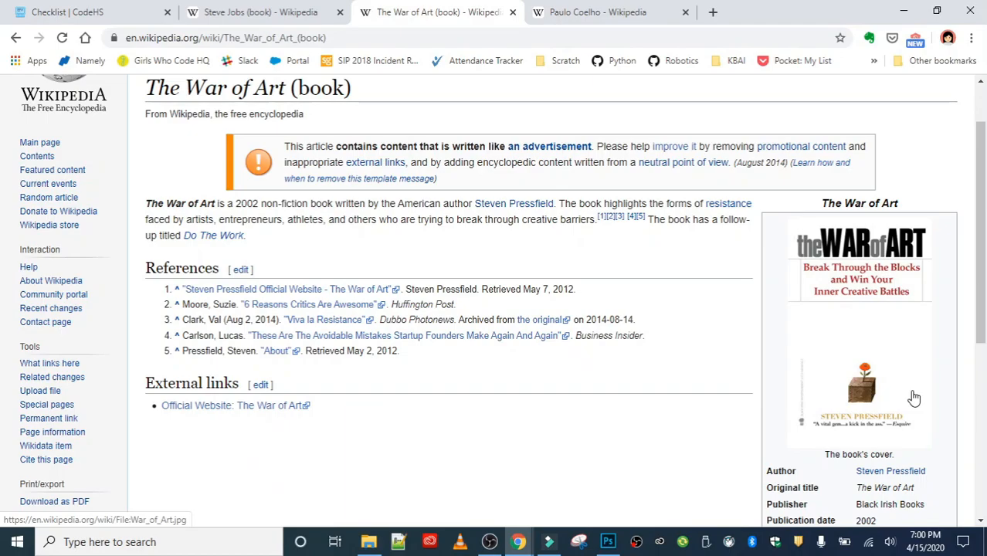
mouse_move(588, 368)
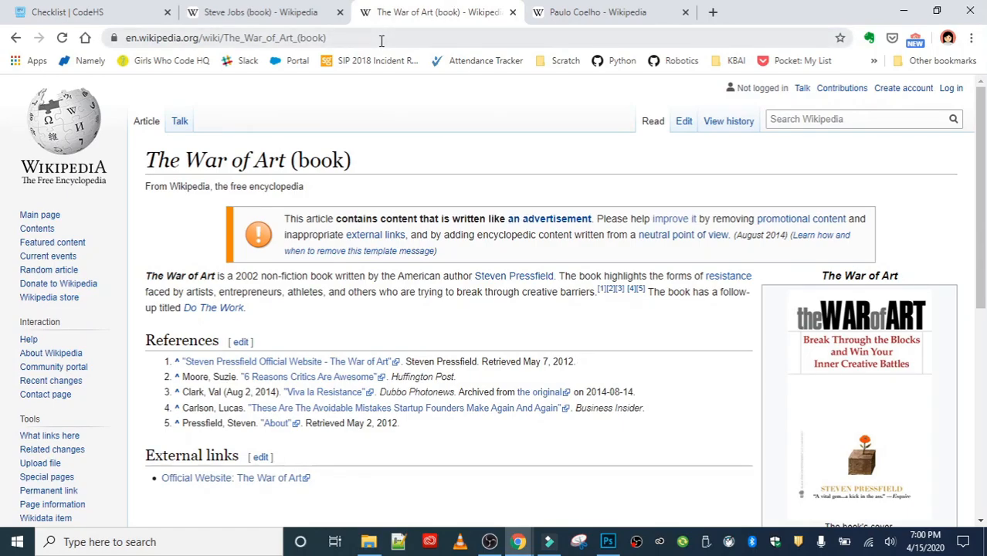
click(224, 38)
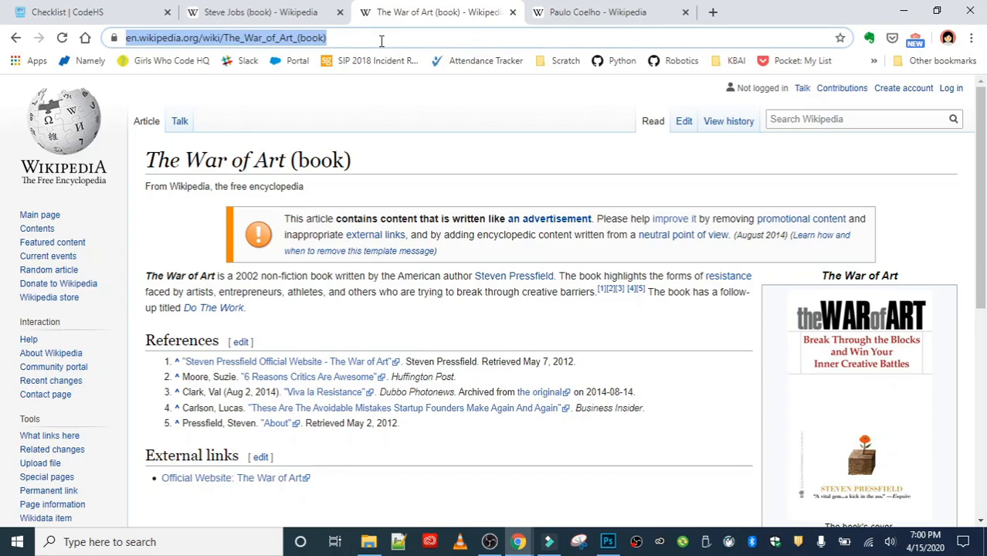
click(68, 13)
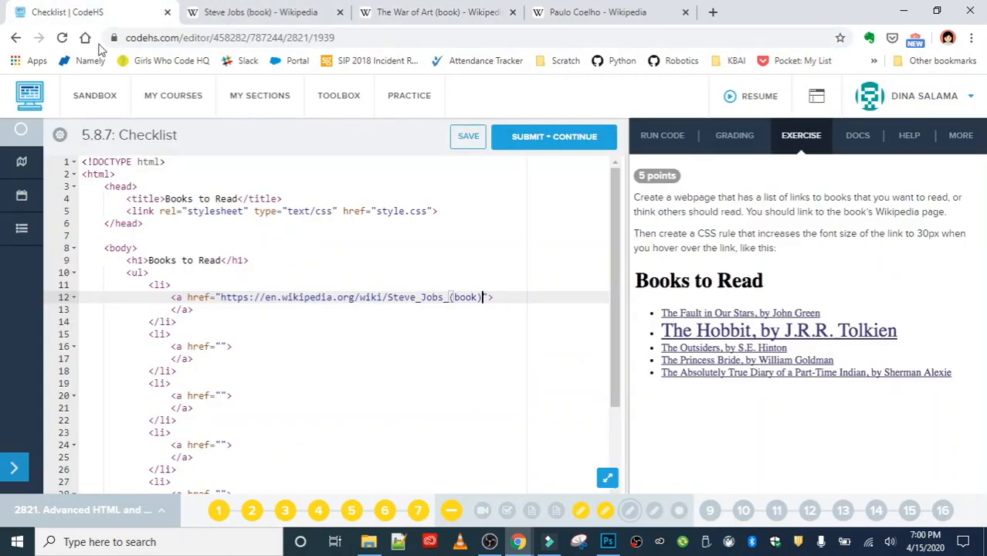
click(222, 346)
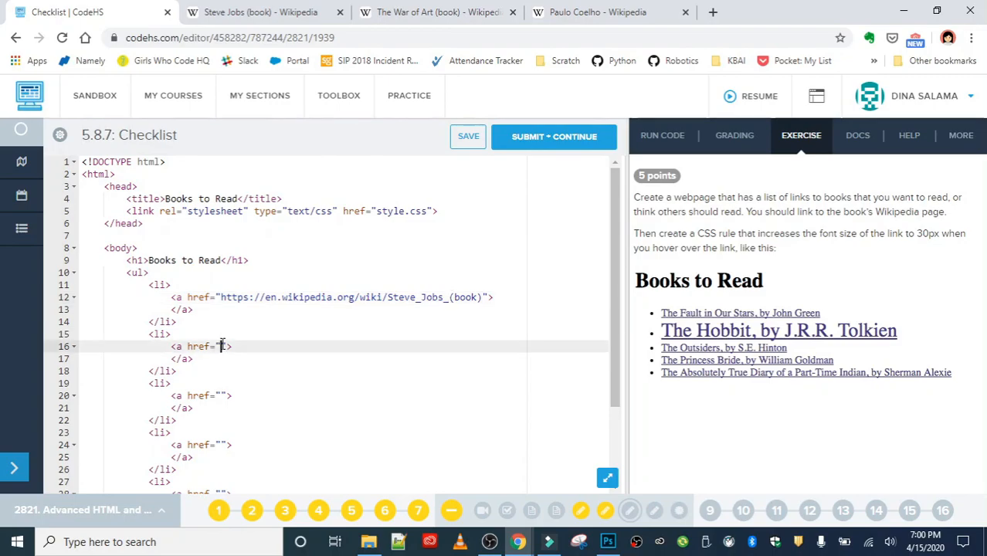
text(https://en.wikipedia.org/wiki/The_War_of_Art_(book))
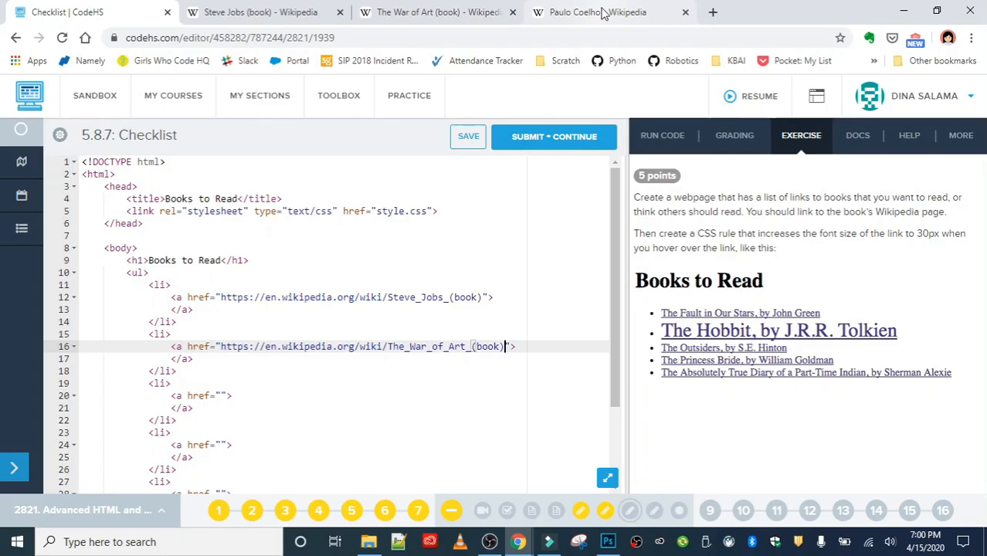
click(600, 13)
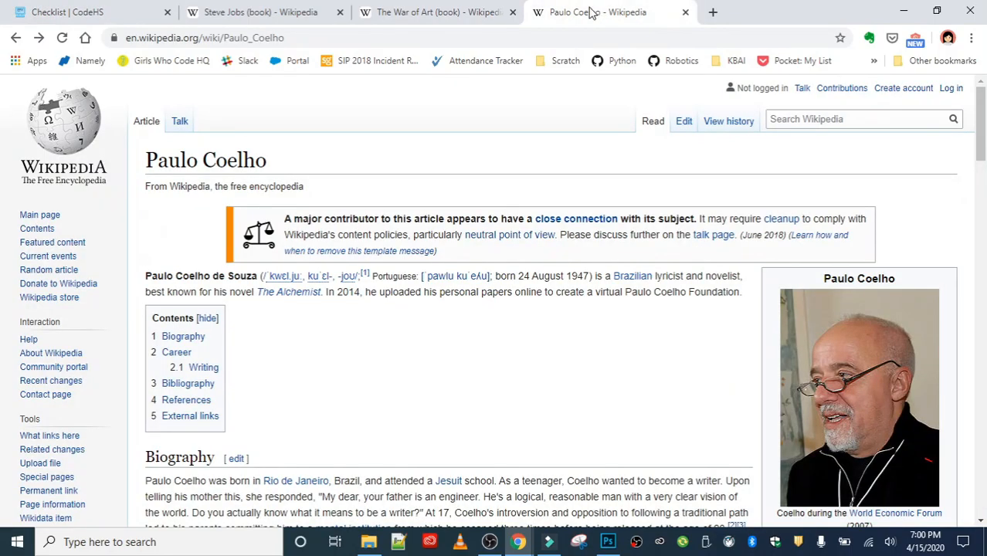
Scroll through Paulo Coelho's bibliography table listing titles like The Alchemist and Brida.
scroll(down, 3)
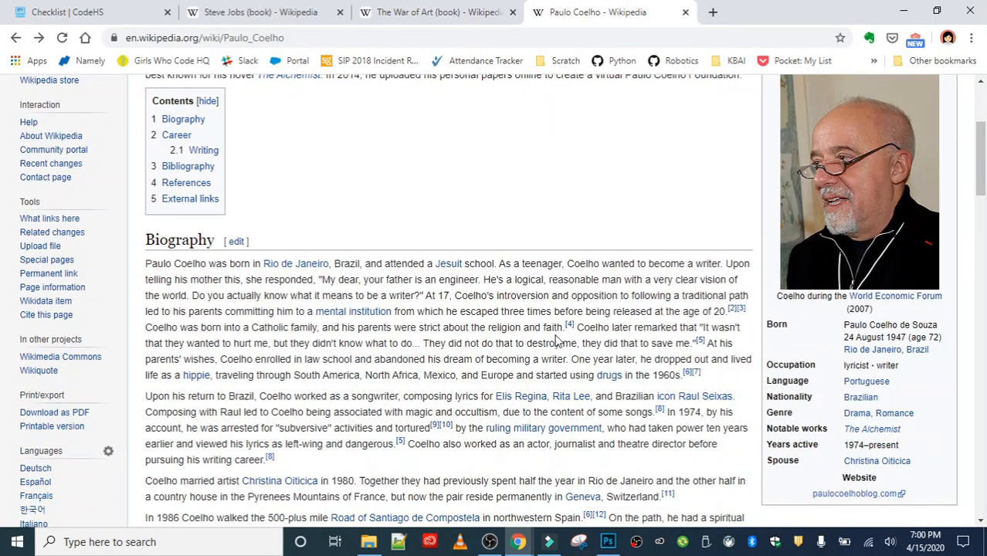
scroll(down, 3)
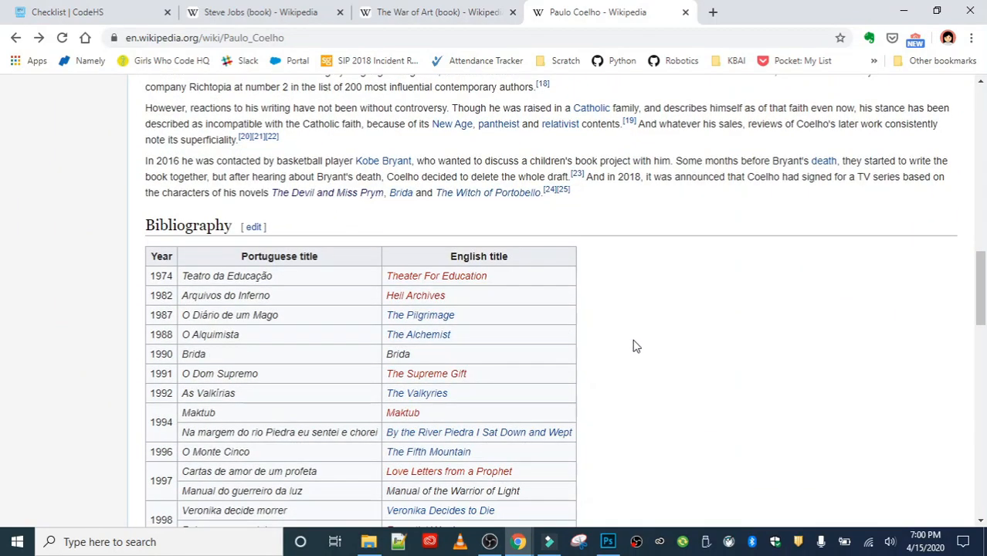
mouse_move(595, 354)
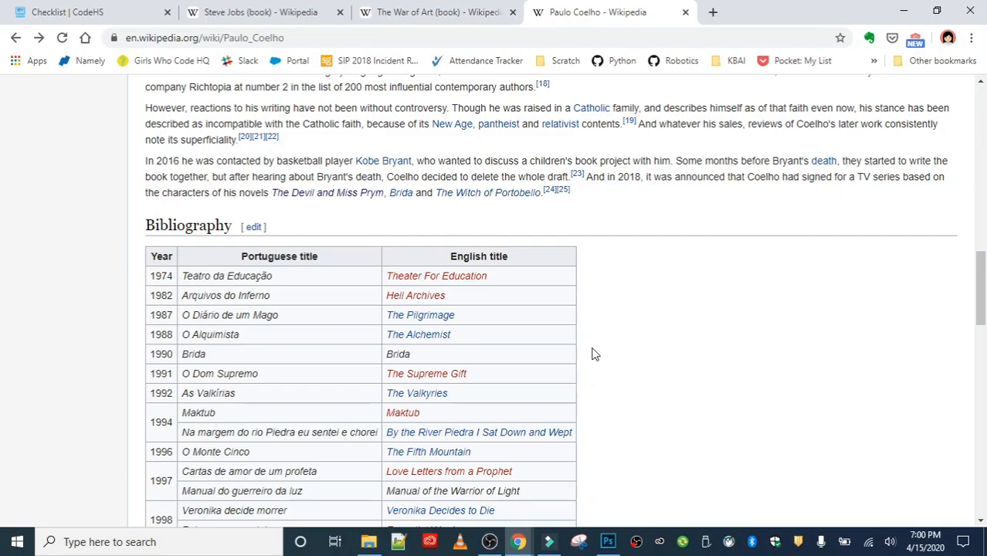
scroll(down, 3)
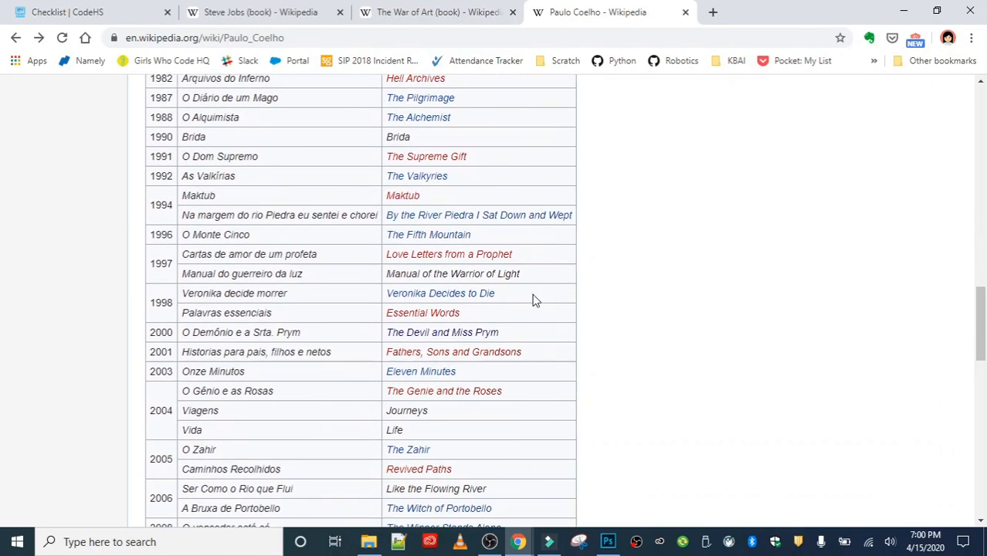
mouse_move(597, 458)
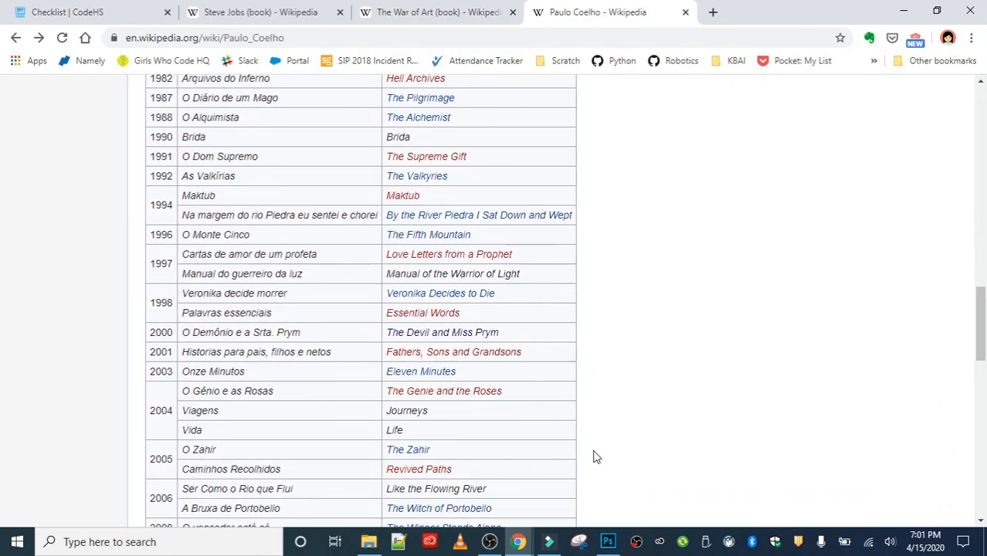
scroll(down, 3)
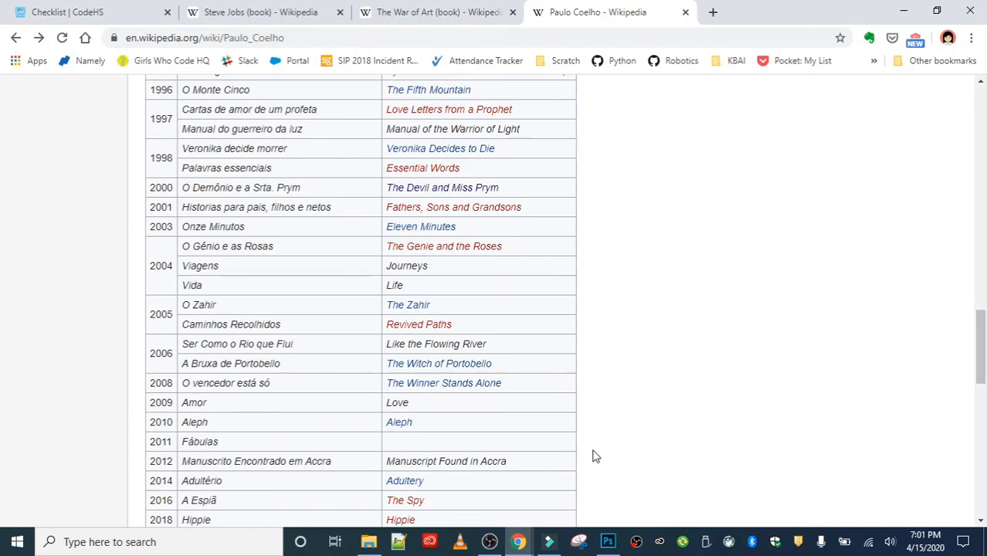
scroll(up, 3)
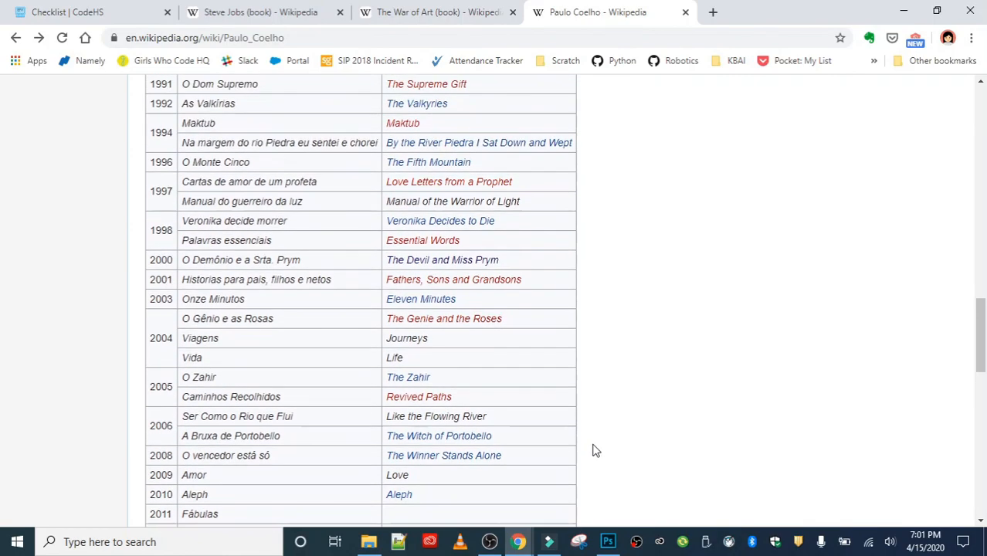
mouse_move(466, 260)
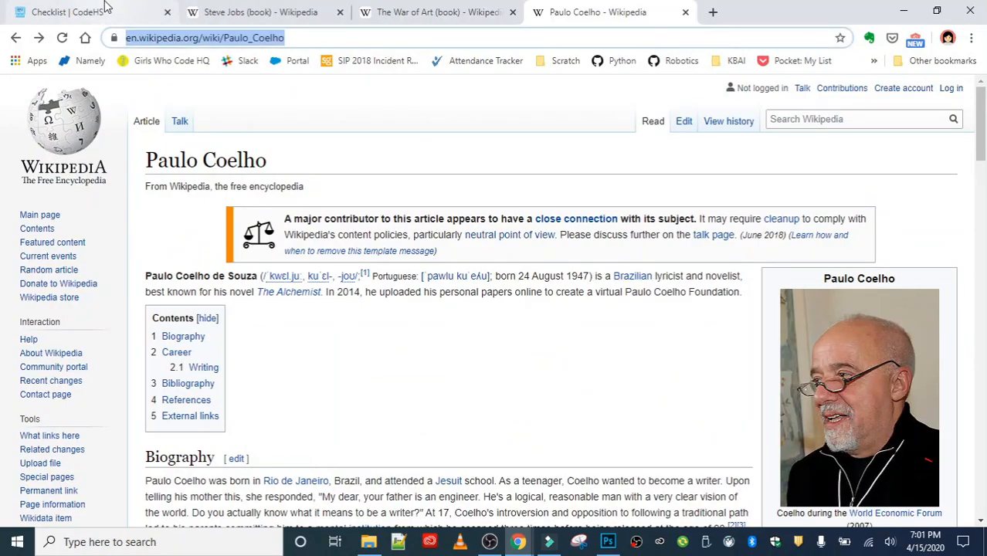
click(85, 12)
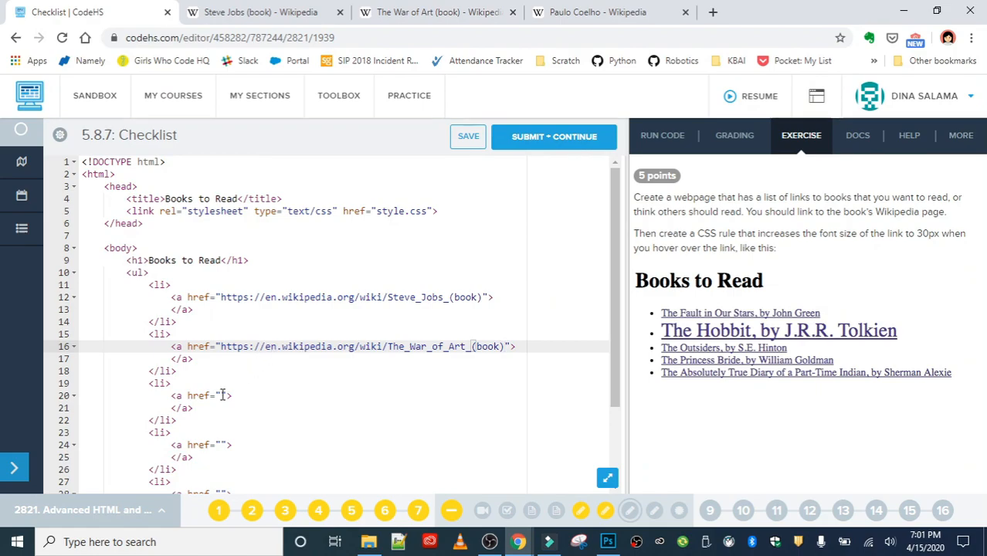
text(https://en.wikipedia.org/wiki/Paulo_Coelho)
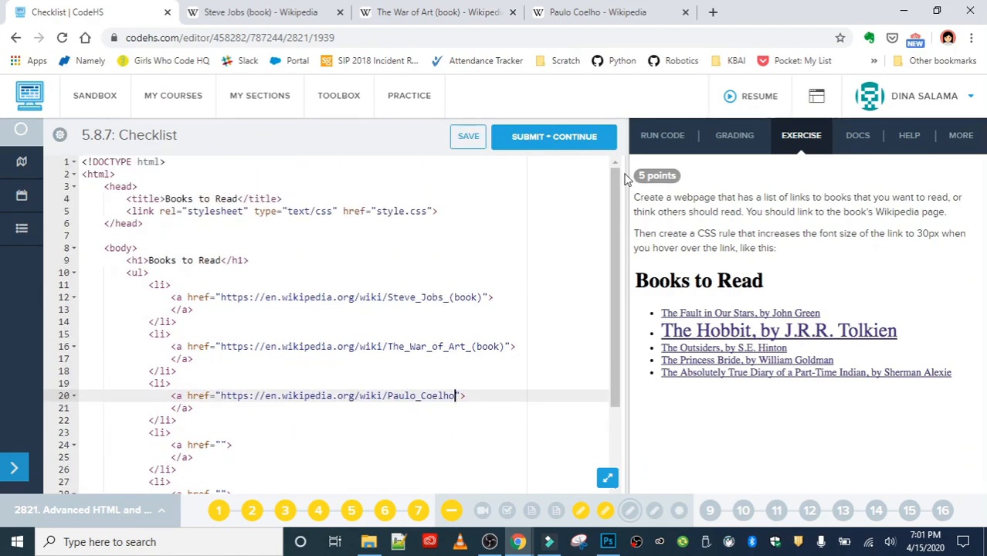
click(468, 136)
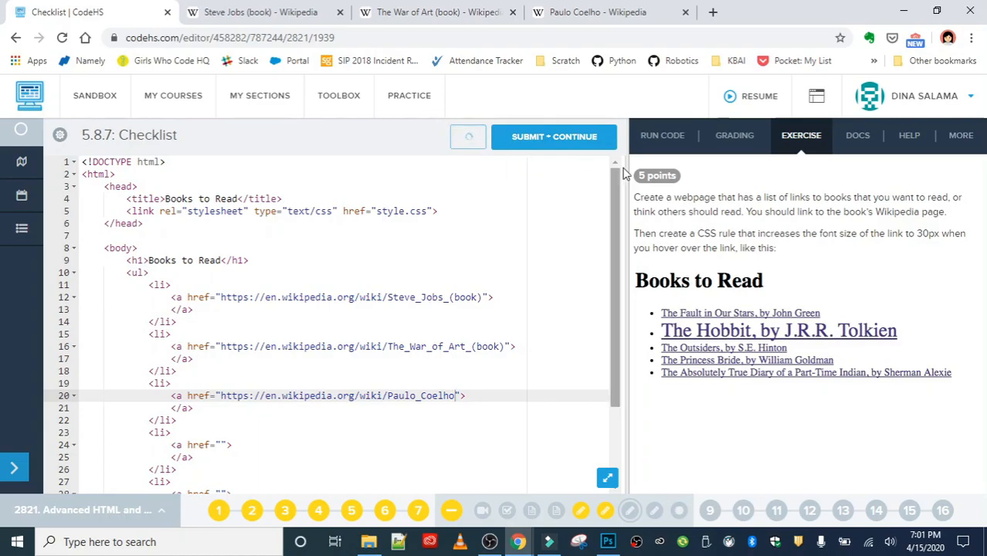
Run the page to see the still-empty bullets, then return to the instructions and the first link.
click(661, 136)
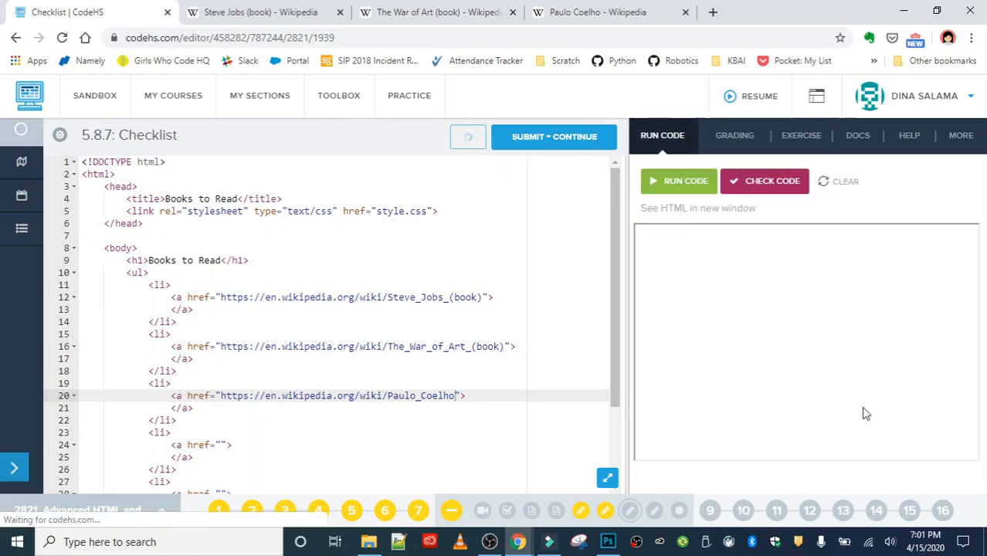
click(686, 181)
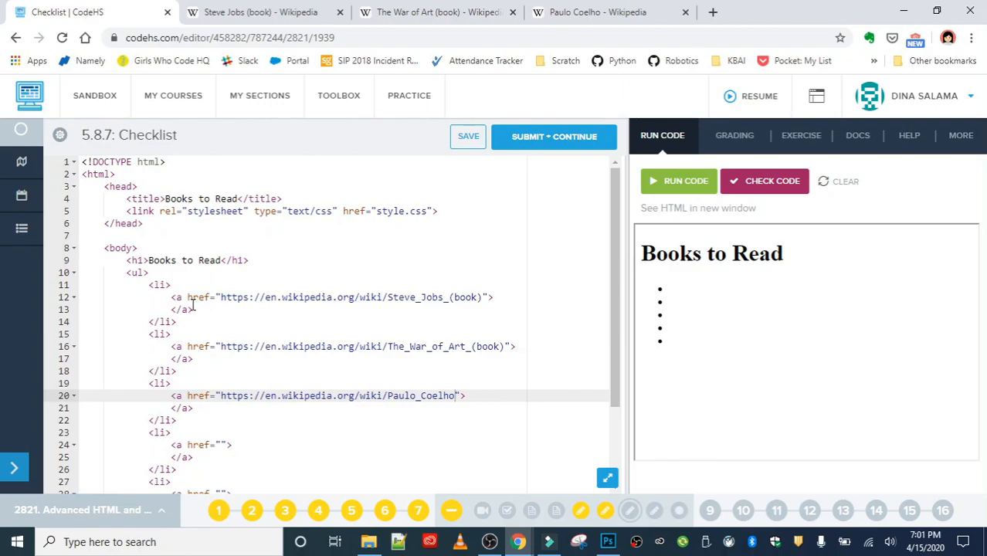
click(801, 134)
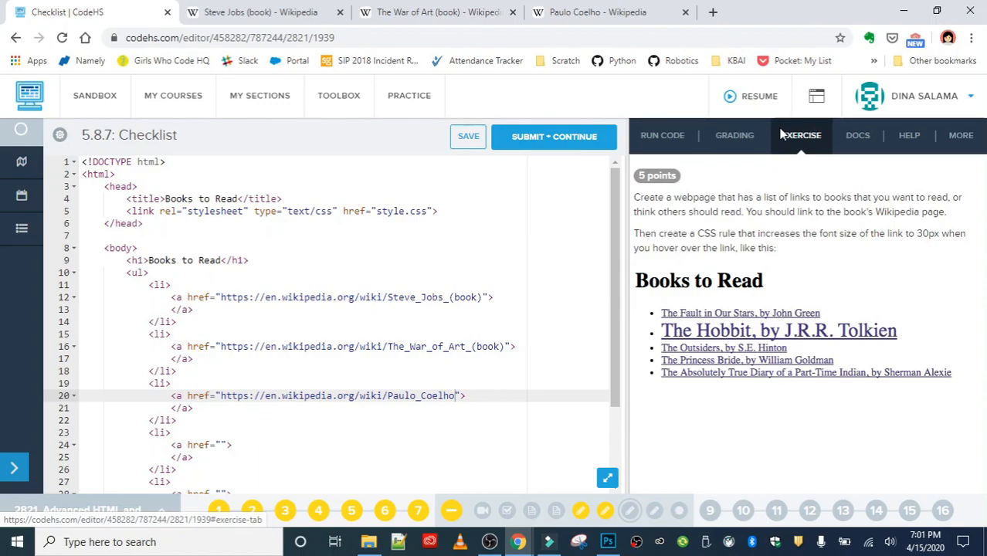
click(510, 296)
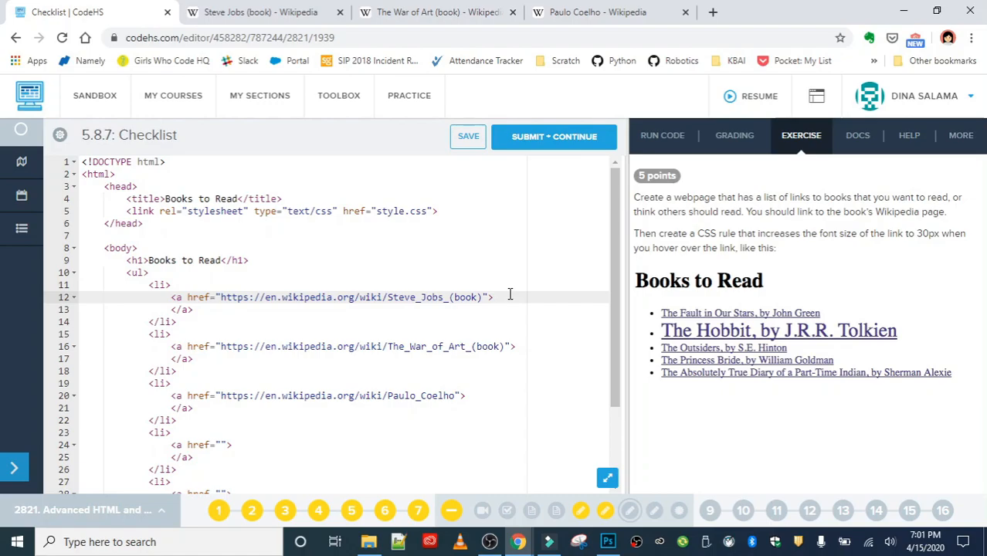
Title the links Steve Jobs, The War of Art and The Devil and Ms. Prym, then preview them.
text(Steve Jobs)
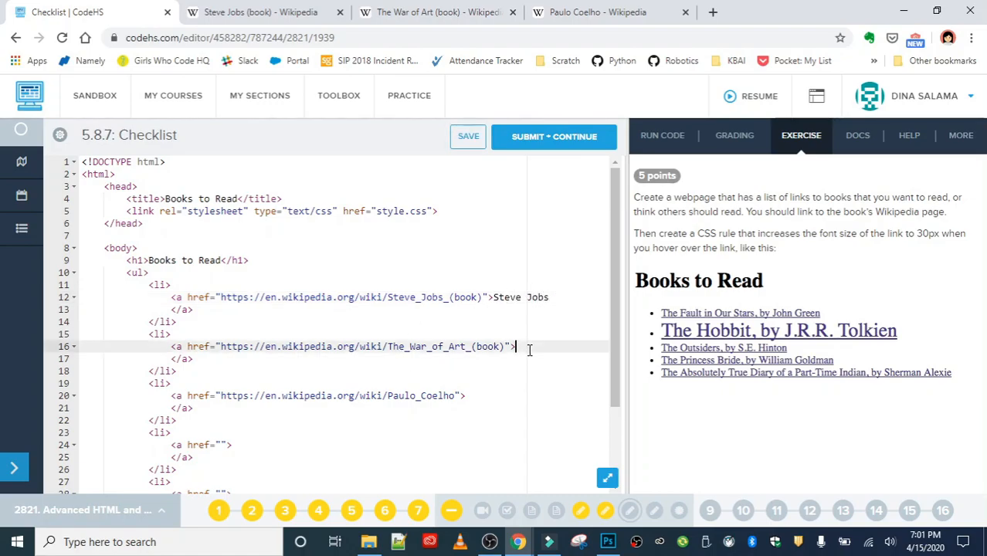
text(The War of Art)
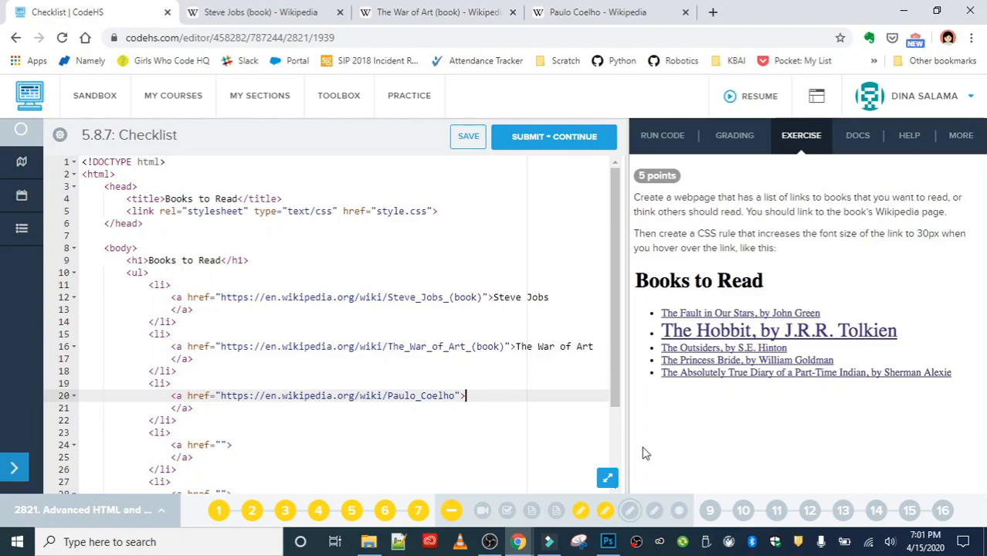
text(The Devil and Ms. P)
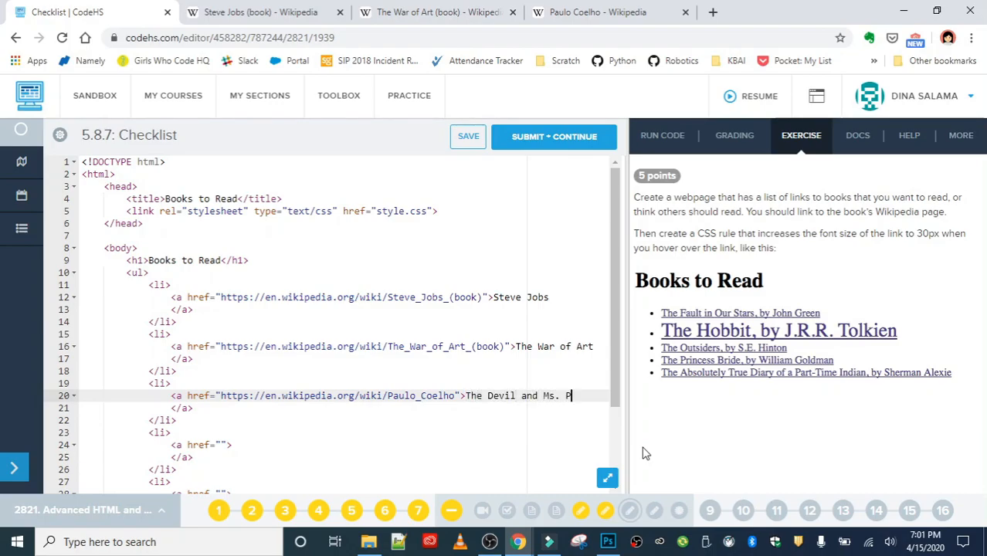
text(rym)
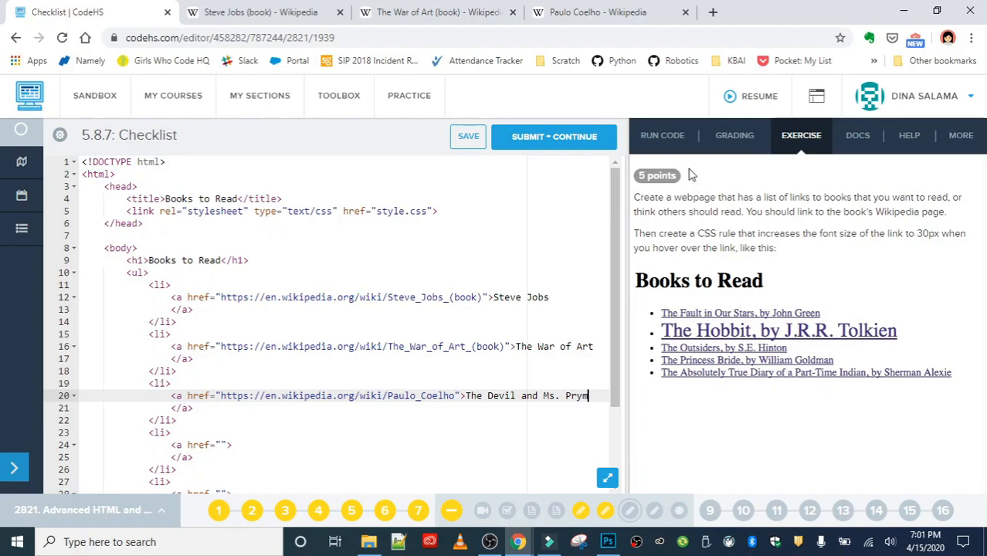
click(661, 136)
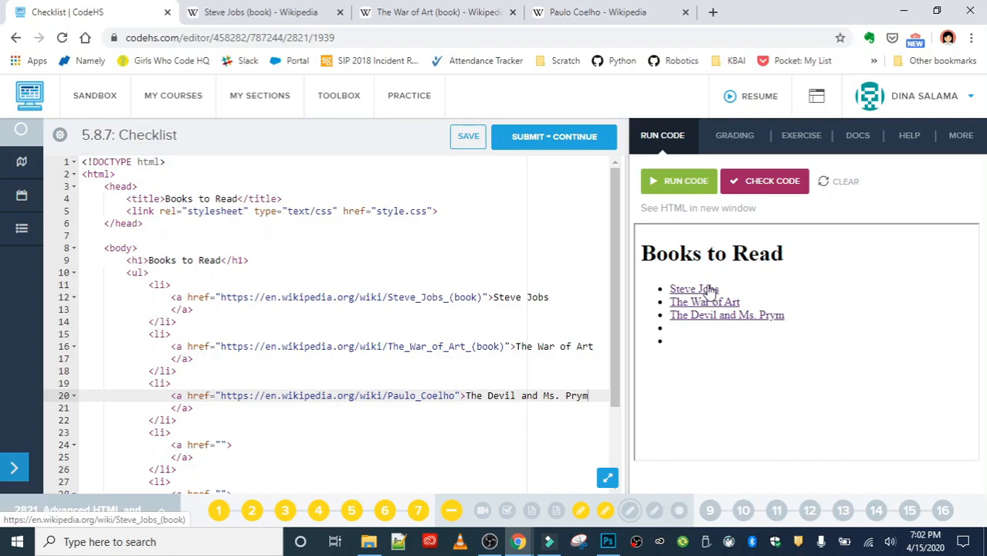
mouse_move(3, 362)
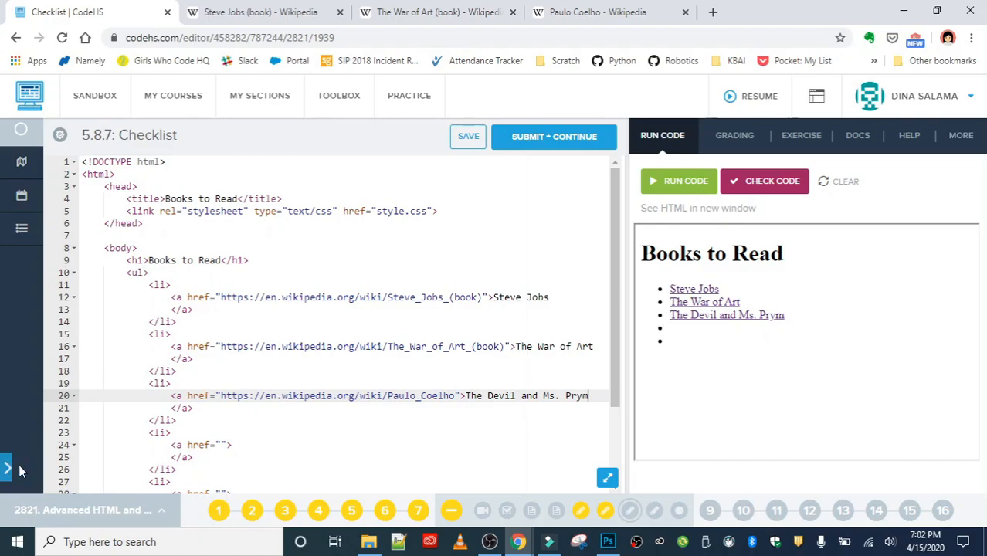
In style.css add li:hover{ font-size: 30px; } and return to the instructions.
click(8, 467)
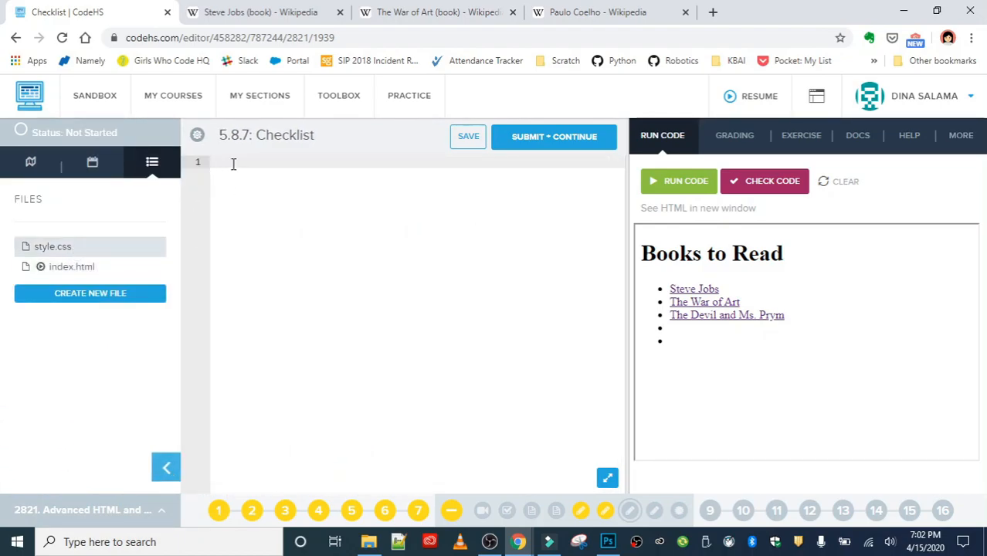
text(li:hover{)
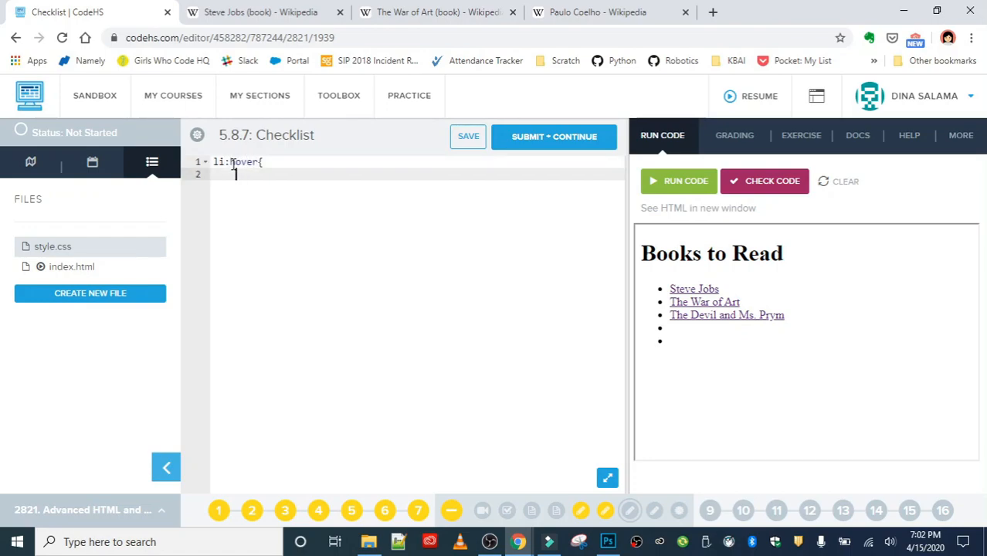
text(font-size: 3)
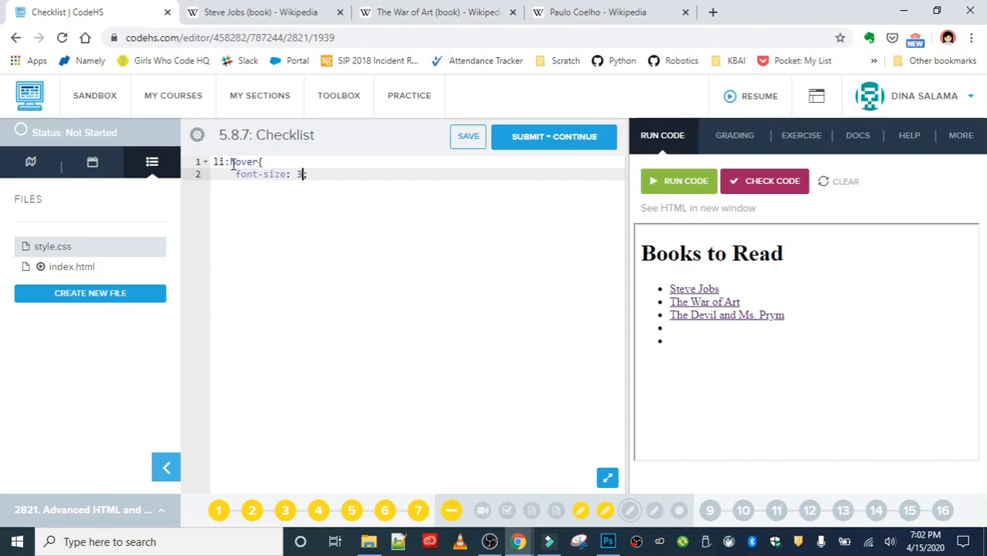
text(0px;)
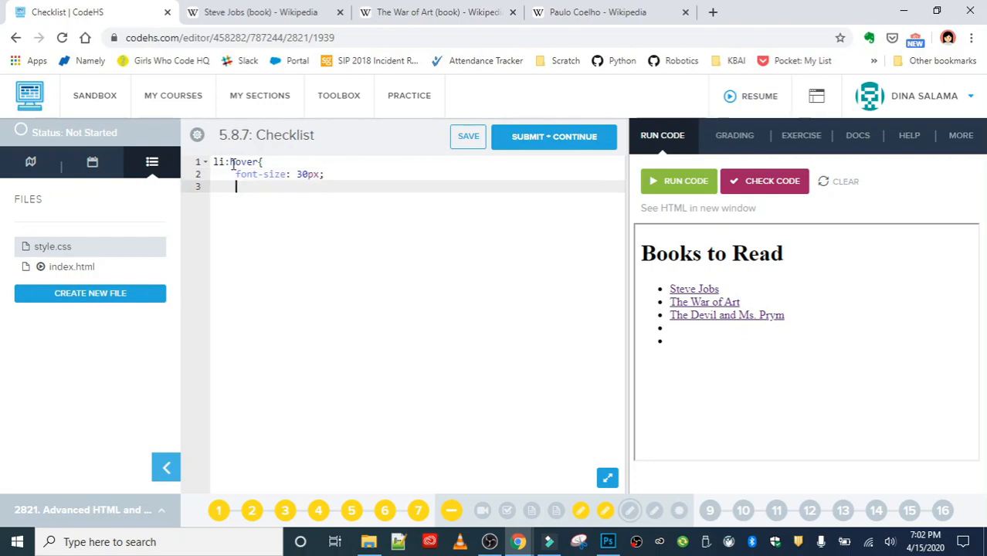
click(801, 136)
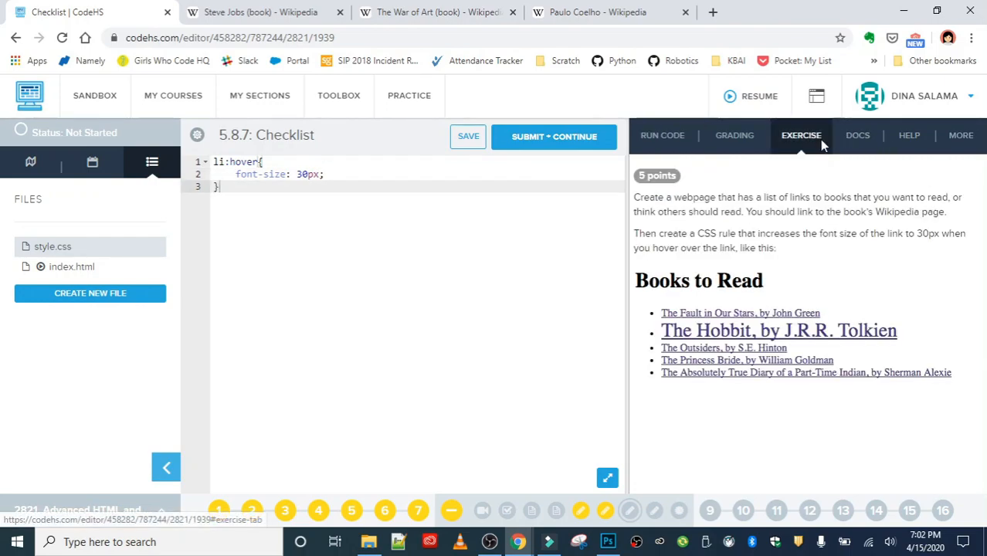
mouse_move(469, 136)
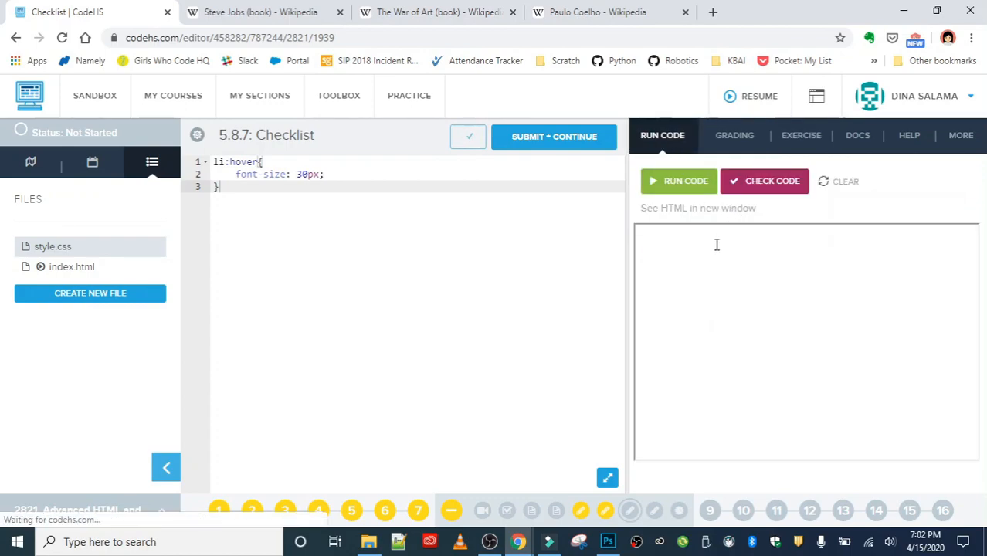
Run the page to confirm hovered titles enlarge to 30px, then save the stylesheet.
click(678, 181)
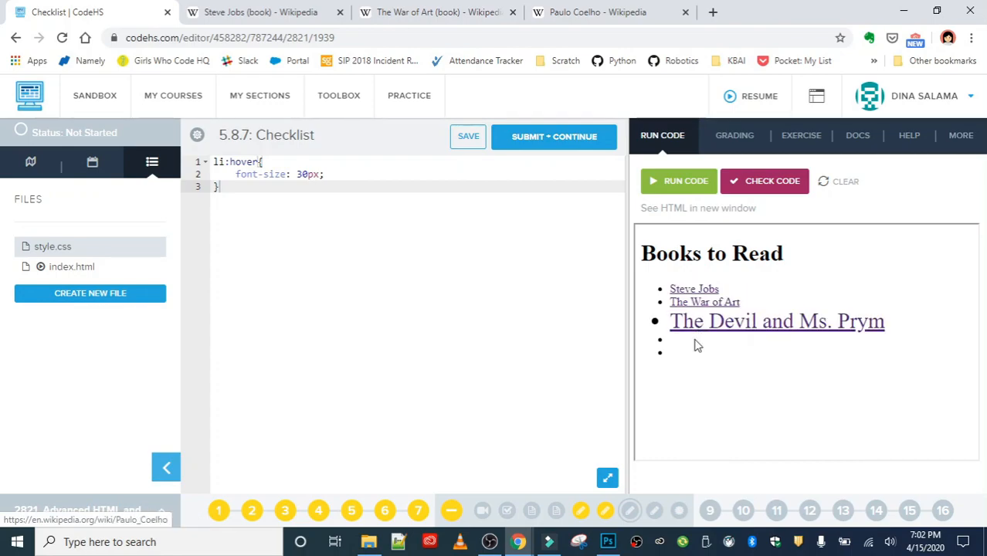
mouse_move(835, 368)
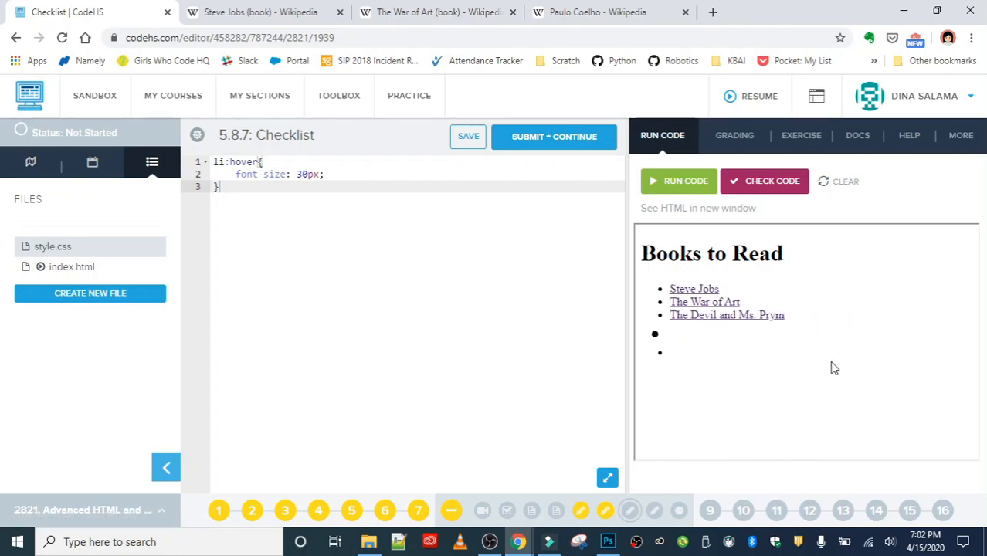
click(469, 136)
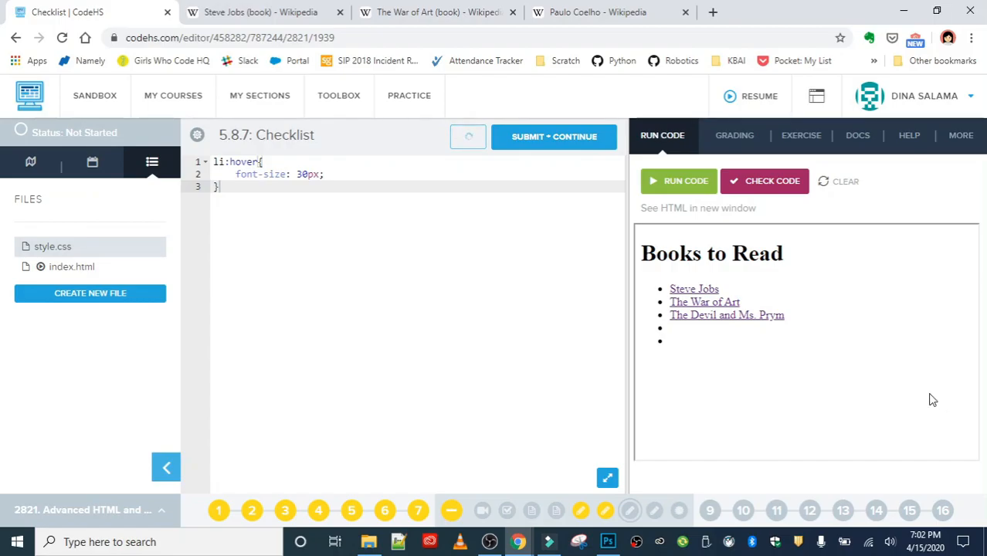